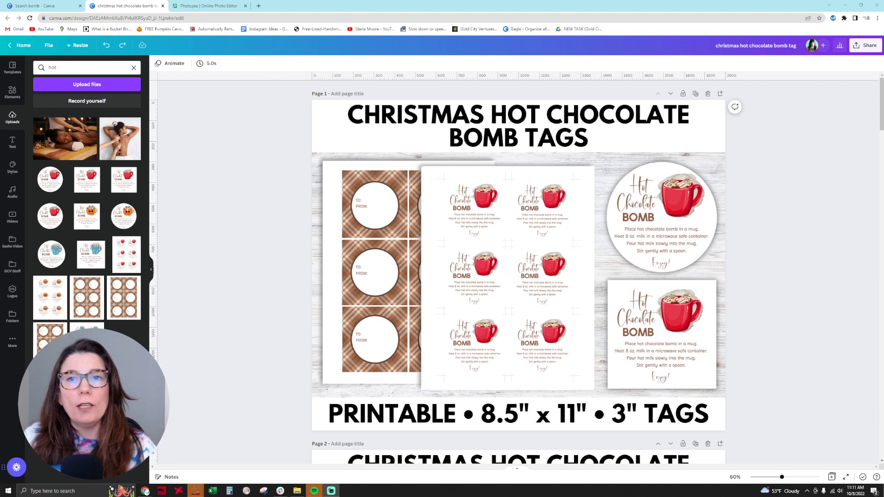
{"action": "mouse_move", "coordinate": [769, 334]}
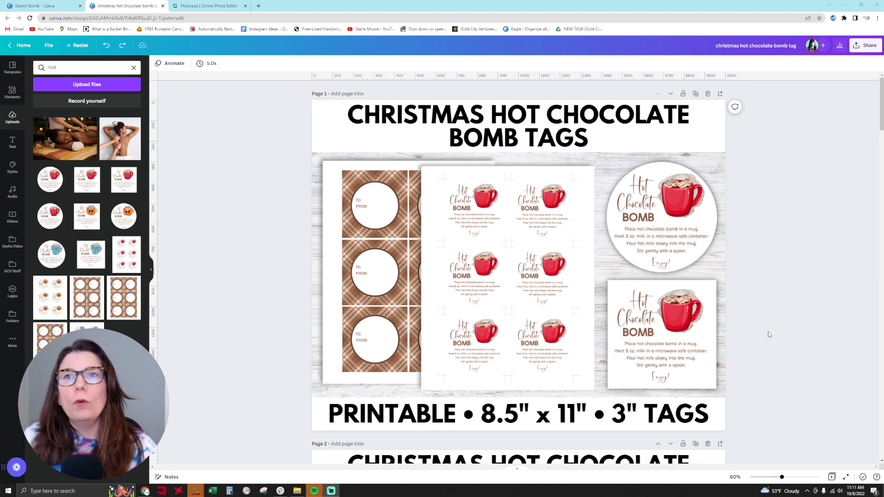
{"action": "mouse_move", "coordinate": [852, 128]}
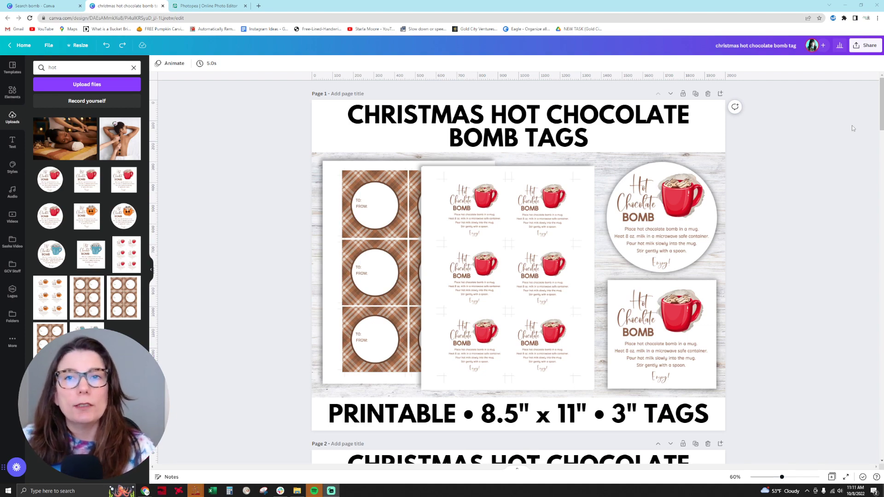
- Scroll down past the printing instructions and tag sheets to Page 7, the kraft bag mockup photo
{"action": "scroll", "scroll_direction": "down", "scroll_amount": 3}
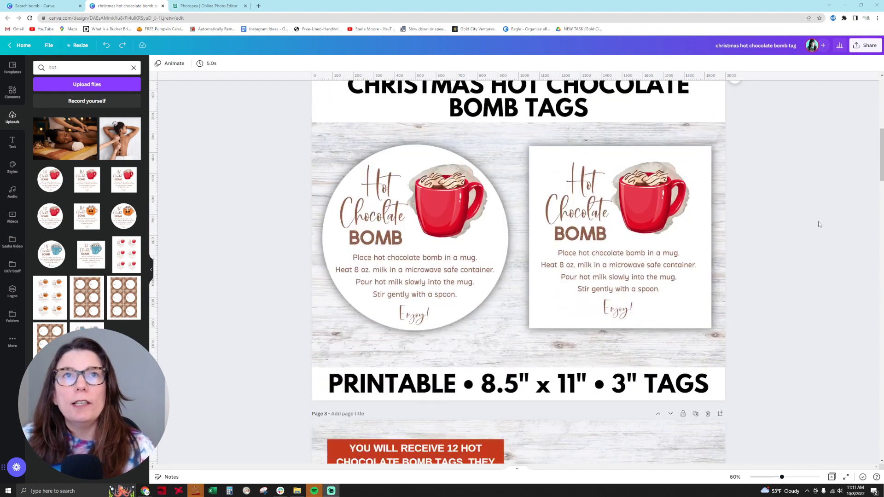
{"action": "scroll", "scroll_direction": "down", "scroll_amount": 3}
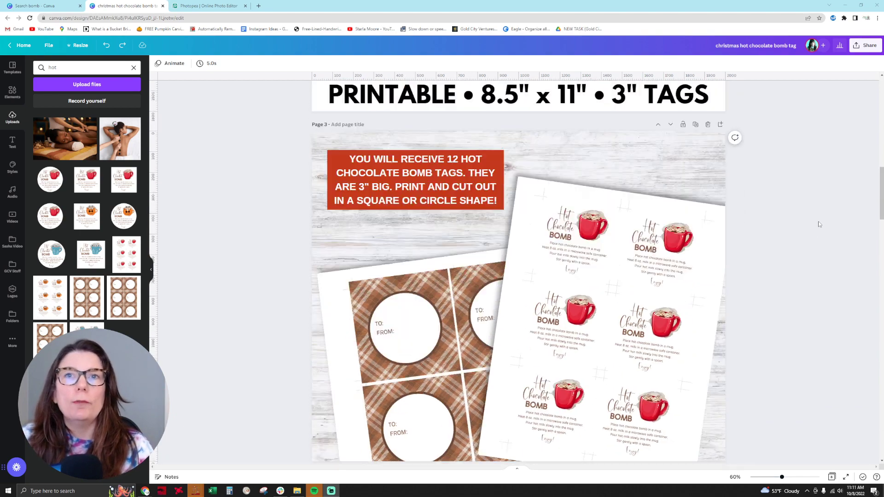
{"action": "scroll", "scroll_direction": "down", "scroll_amount": 3}
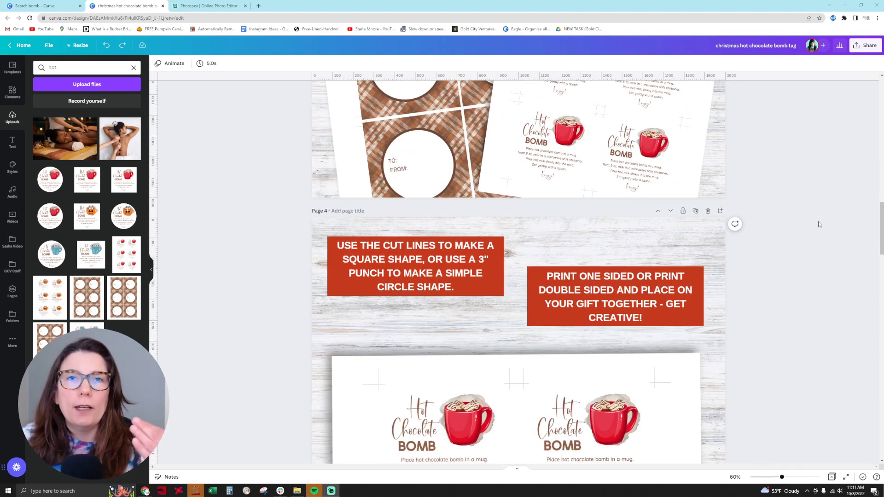
{"action": "scroll", "scroll_direction": "down", "scroll_amount": 3}
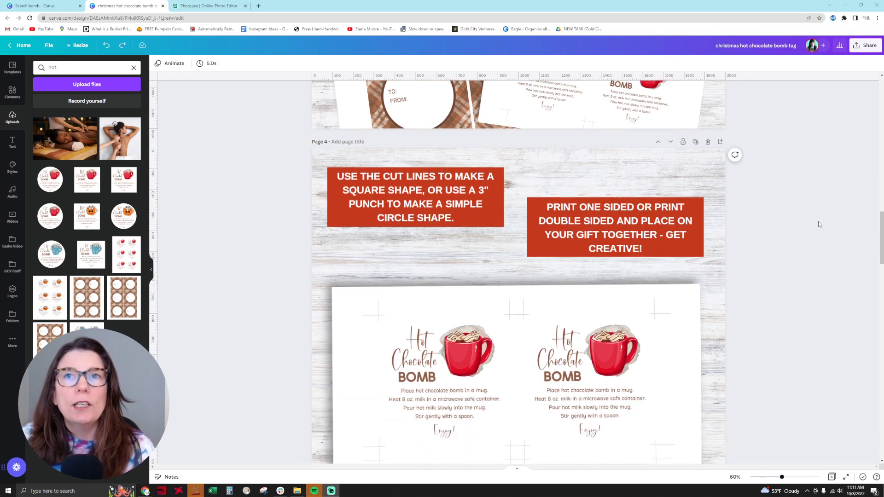
{"action": "scroll", "scroll_direction": "down", "scroll_amount": 3}
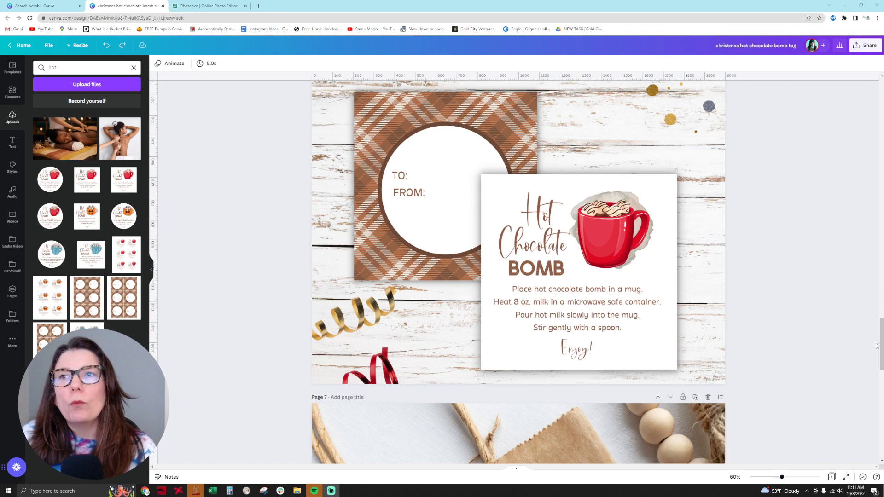
{"action": "scroll", "scroll_direction": "down", "scroll_amount": 3}
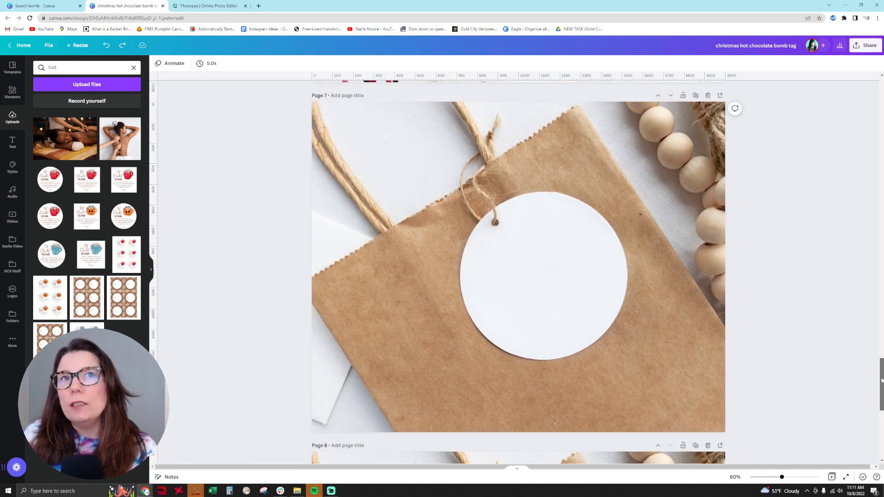
{"action": "scroll", "scroll_direction": "down", "scroll_amount": 3}
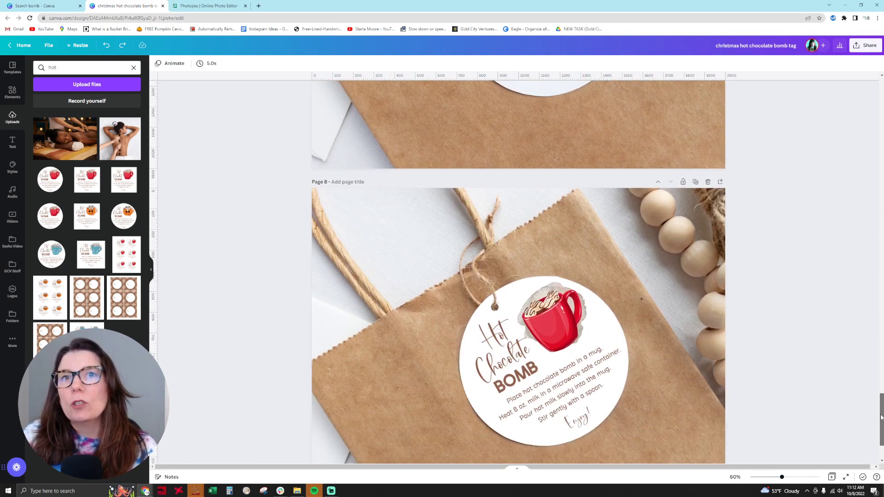
{"action": "scroll", "scroll_direction": "down", "scroll_amount": 3}
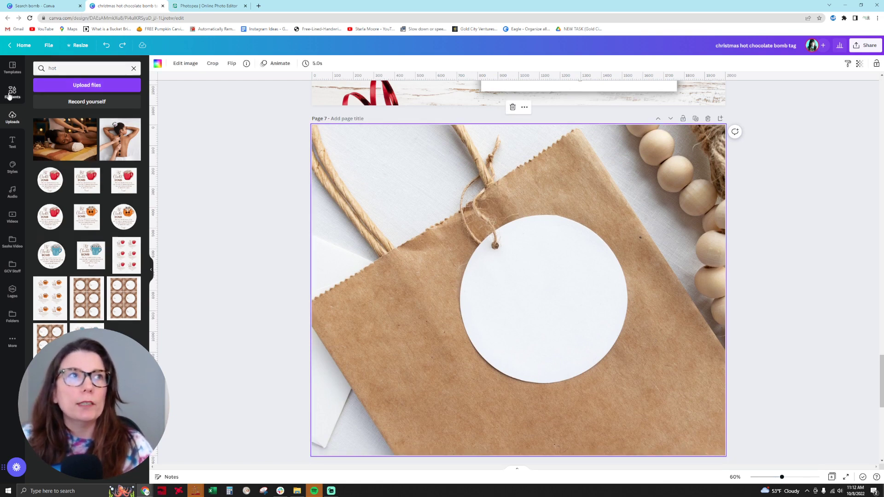
- Search the Elements panel for 'gift tag' stock photos beside the kraft bag page
{"action": "type", "text": "gift tag"}
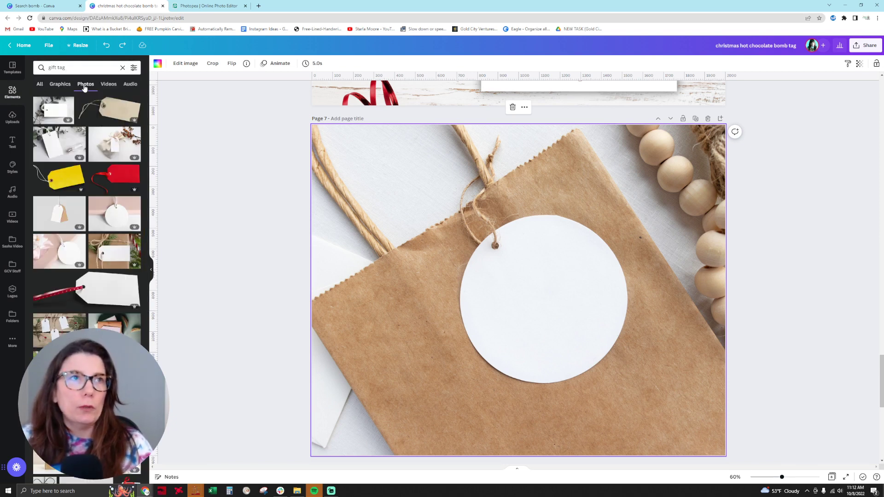
{"action": "mouse_move", "coordinate": [624, 368]}
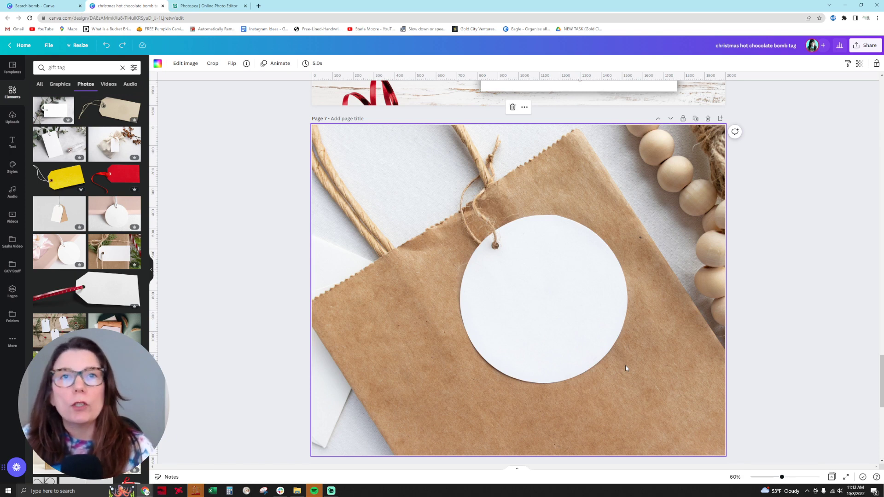
{"action": "mouse_move", "coordinate": [520, 268]}
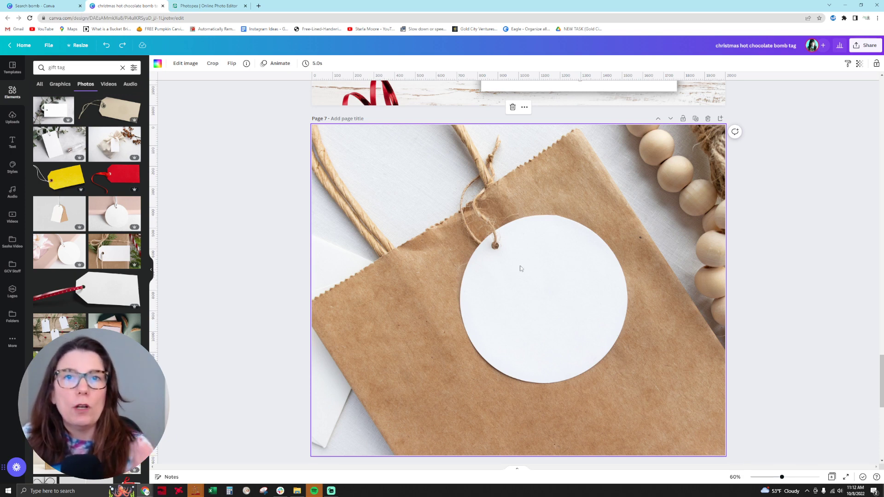
{"action": "mouse_move", "coordinate": [512, 442]}
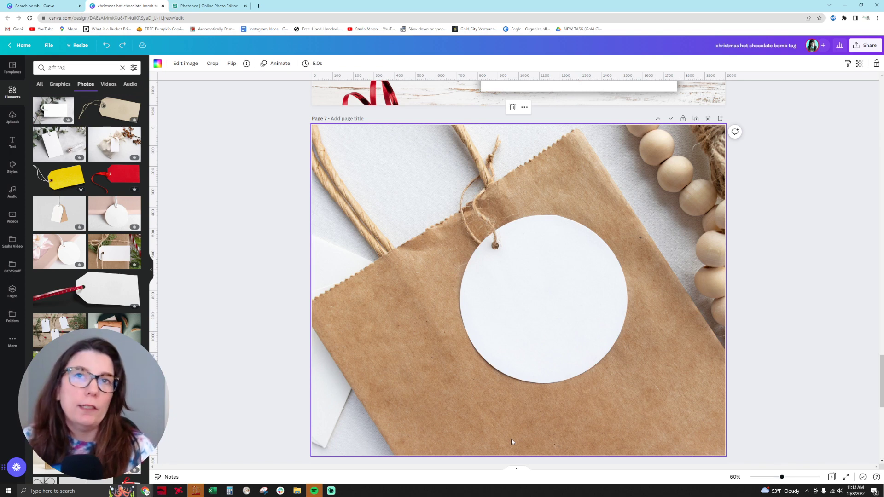
{"action": "mouse_move", "coordinate": [521, 281]}
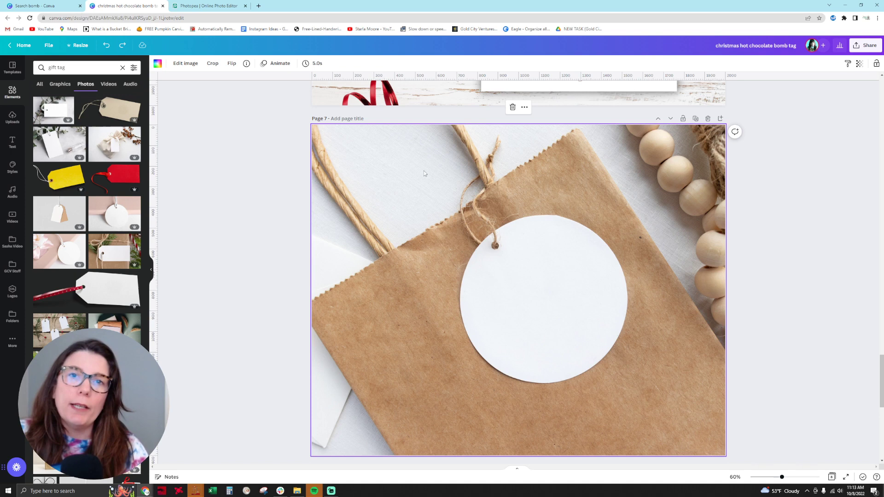
{"action": "mouse_move", "coordinate": [489, 220]}
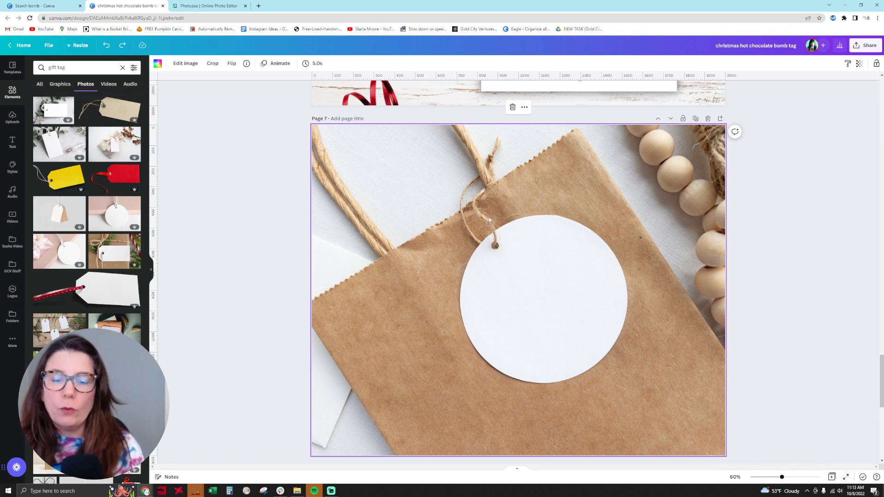
{"action": "mouse_move", "coordinate": [567, 362]}
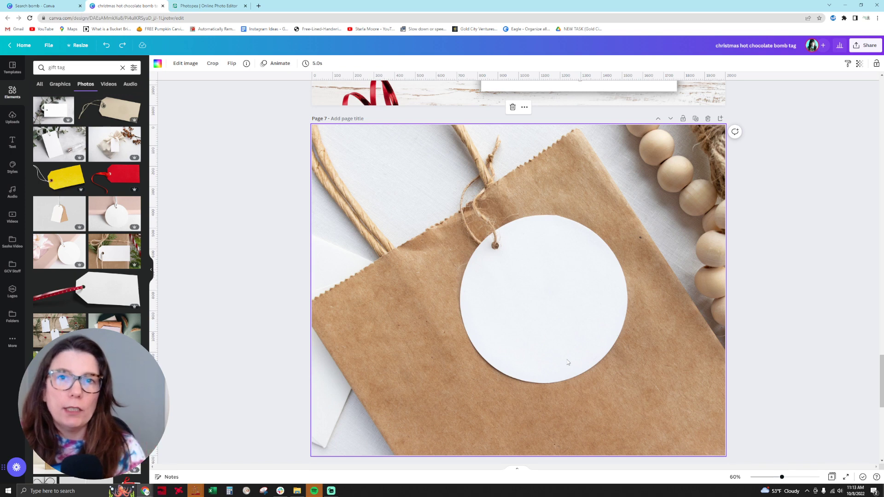
{"action": "mouse_move", "coordinate": [545, 320]}
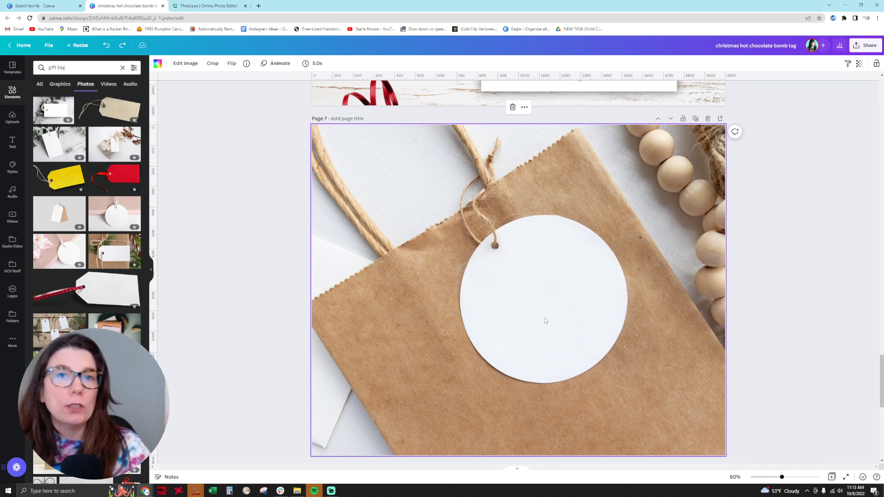
{"action": "mouse_move", "coordinate": [472, 300]}
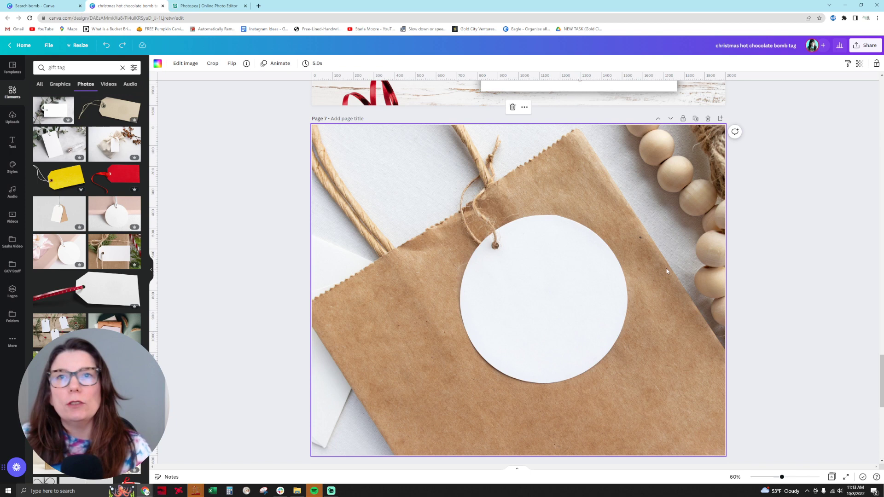
{"action": "mouse_move", "coordinate": [528, 343]}
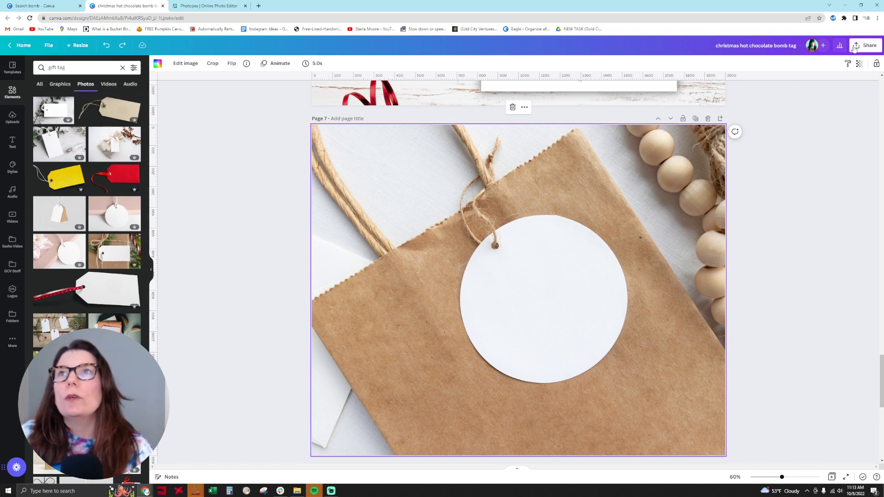
- Download only the current kraft bag mockup page (Page 7) as a PNG and leave Canva
{"action": "left_click", "coordinate": [854, 45]}
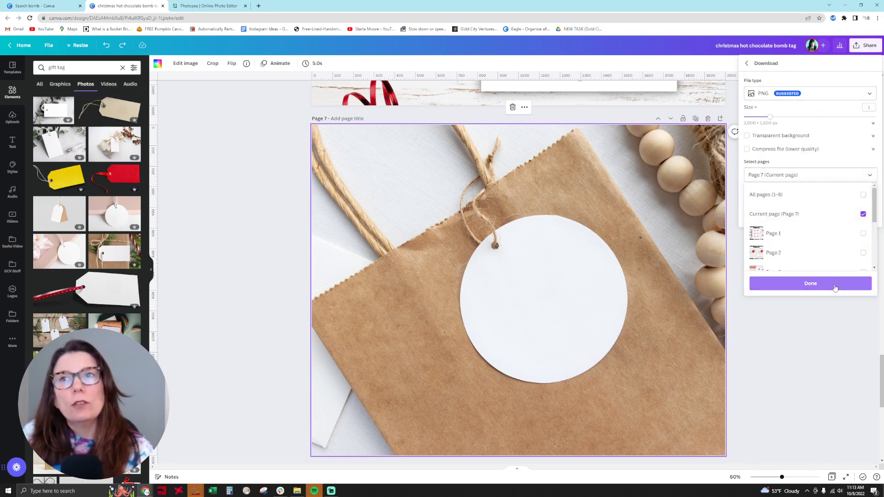
{"action": "left_click", "coordinate": [810, 283]}
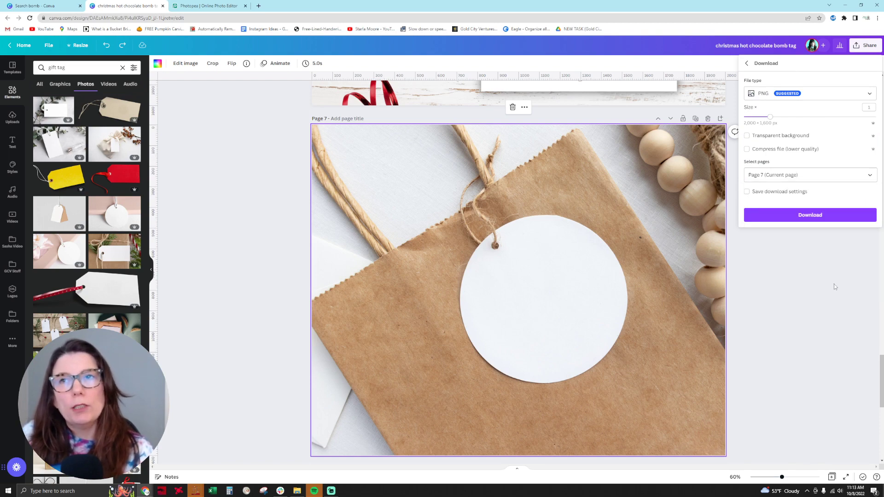
{"action": "left_click", "coordinate": [809, 215]}
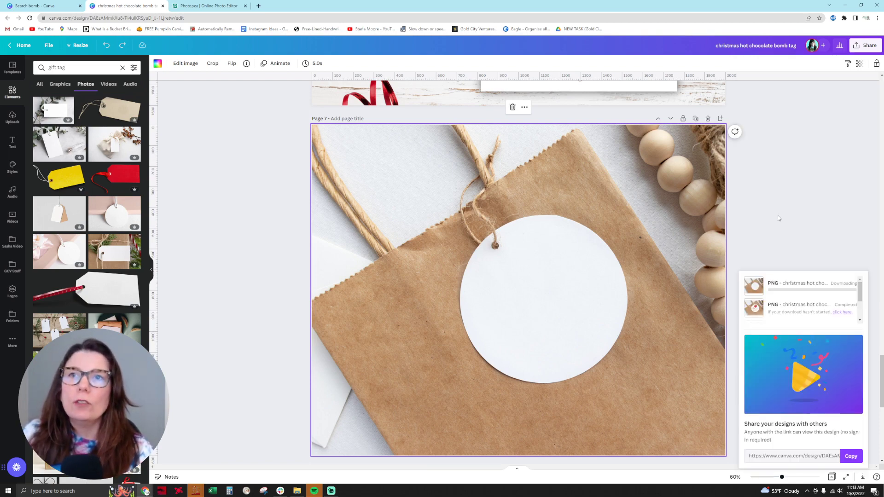
{"action": "left_click", "coordinate": [207, 6]}
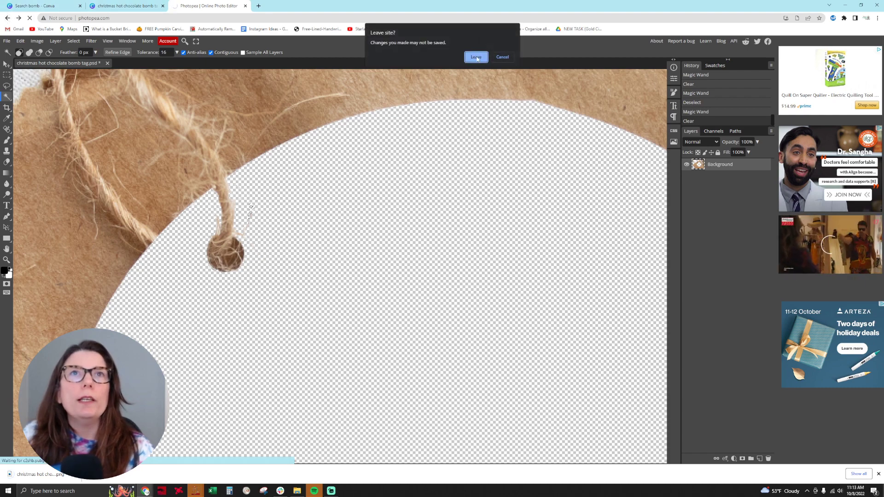
- Leave the old editor session and open Photopea with the downloaded bag mockup
{"action": "left_click", "coordinate": [475, 57]}
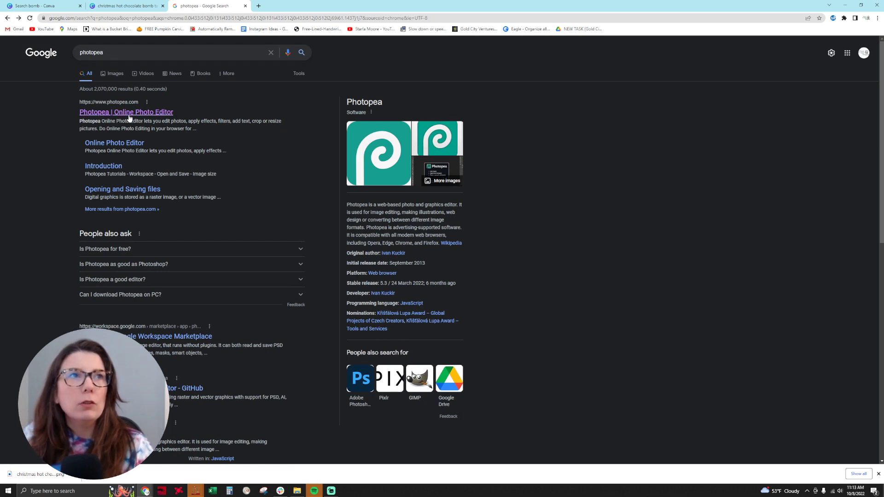
{"action": "left_click", "coordinate": [126, 112]}
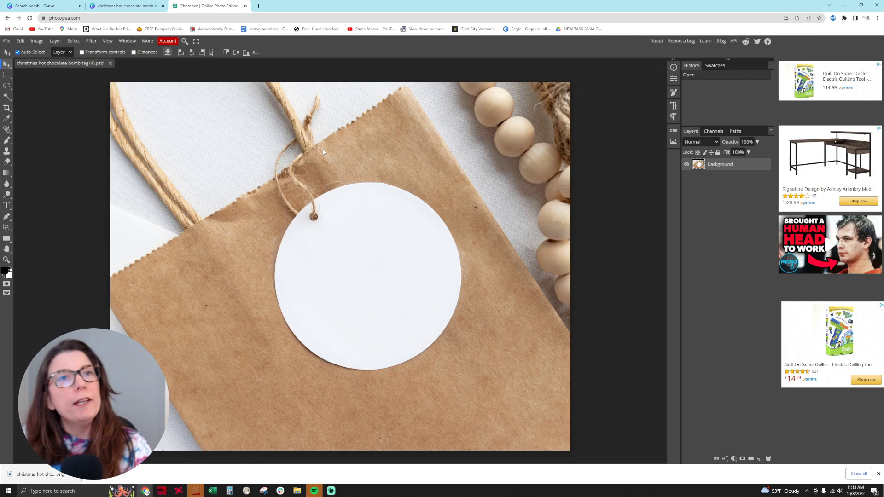
{"action": "mouse_move", "coordinate": [383, 277]}
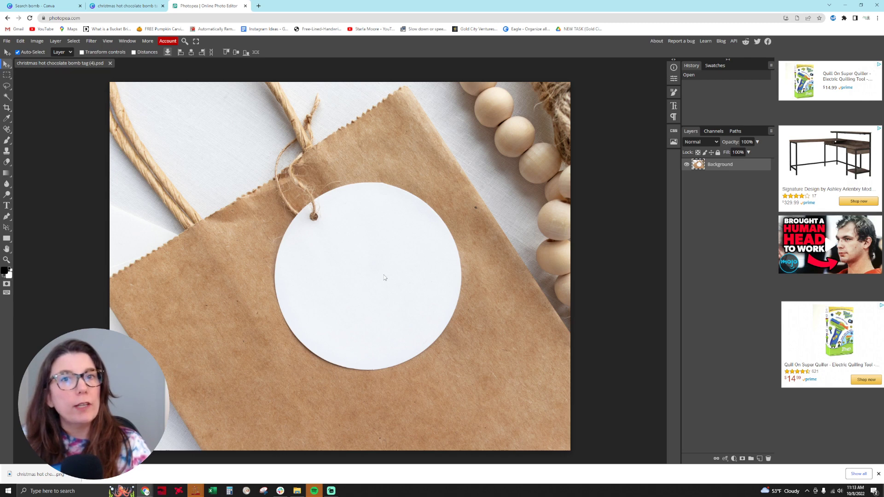
{"action": "mouse_move", "coordinate": [7, 86]}
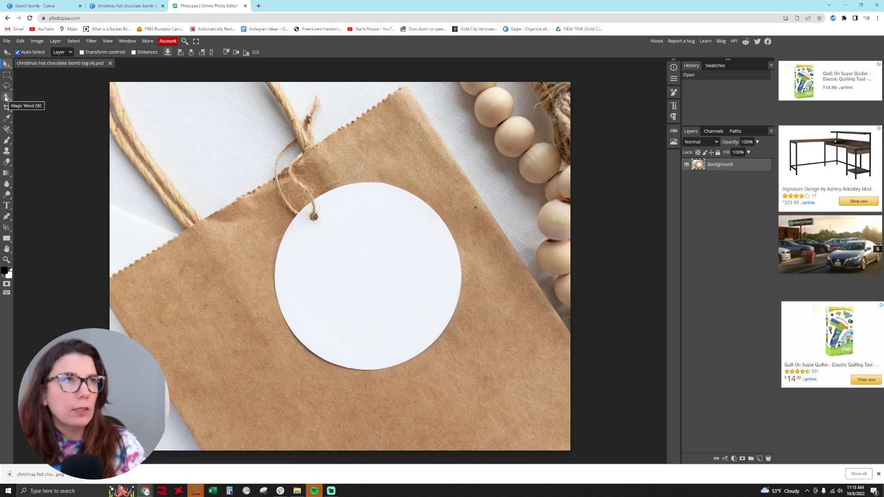
- Magic Wand the white round tag areas around the twine and clear them to transparency
{"action": "left_click", "coordinate": [361, 266]}
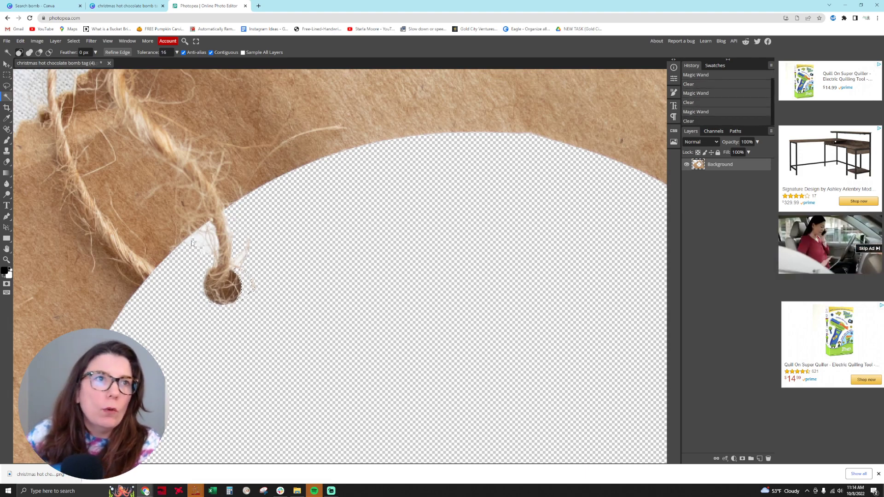
{"action": "left_click", "coordinate": [203, 242]}
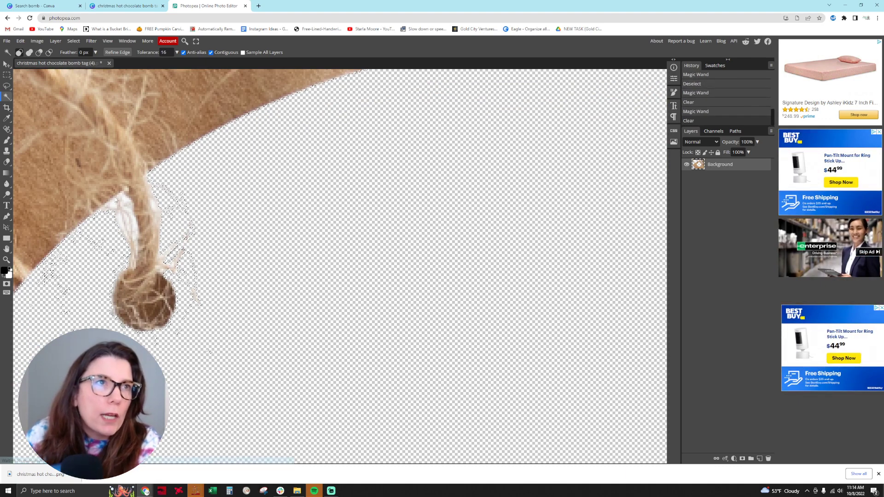
{"action": "left_click", "coordinate": [152, 218]}
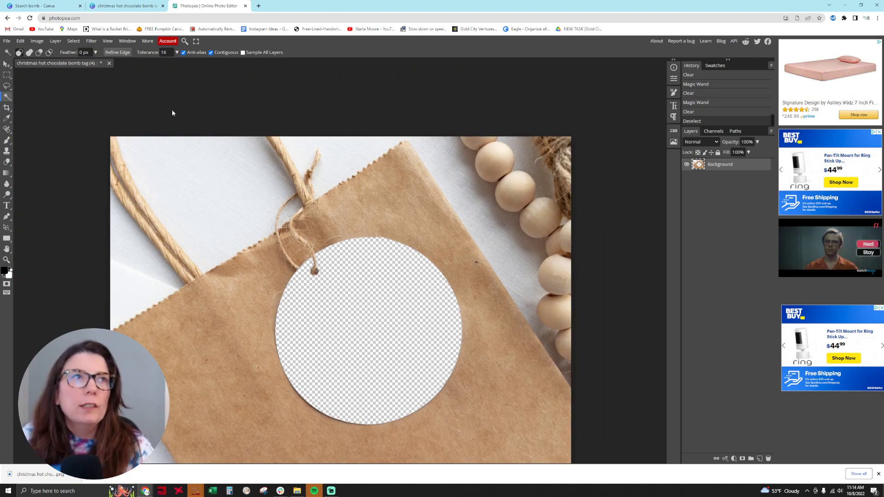
- Export the cut-out bag mockup from Photopea as a PNG and return to Canva
{"action": "left_click", "coordinate": [6, 41]}
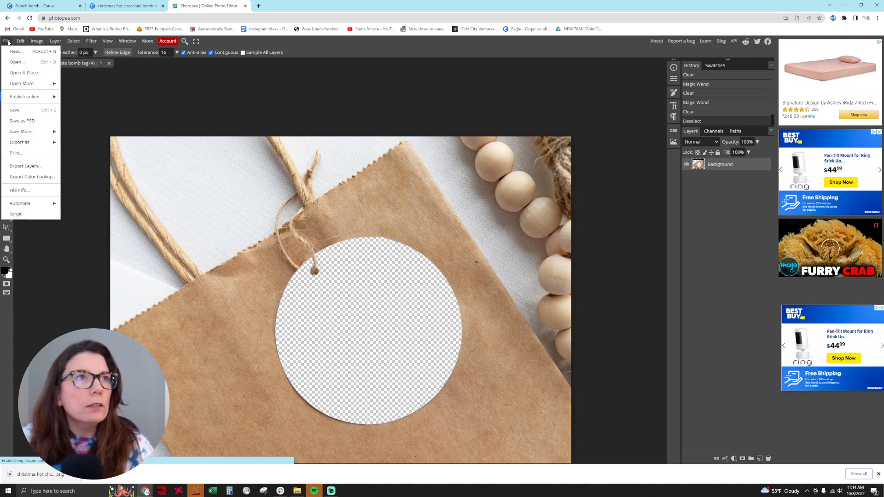
{"action": "left_click", "coordinate": [19, 141]}
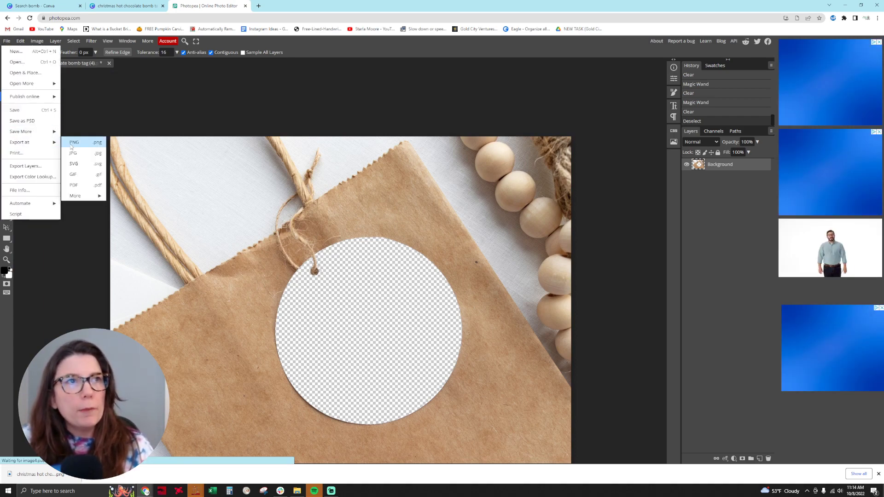
{"action": "left_click", "coordinate": [74, 142]}
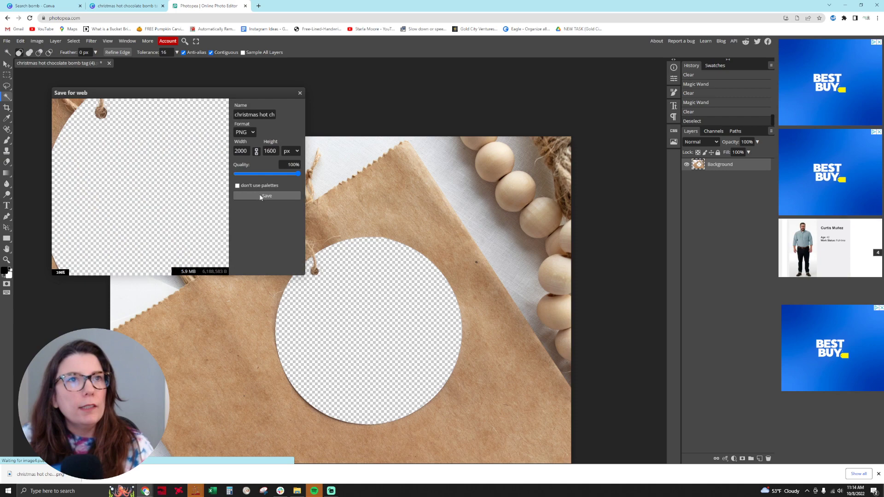
{"action": "left_click", "coordinate": [266, 196]}
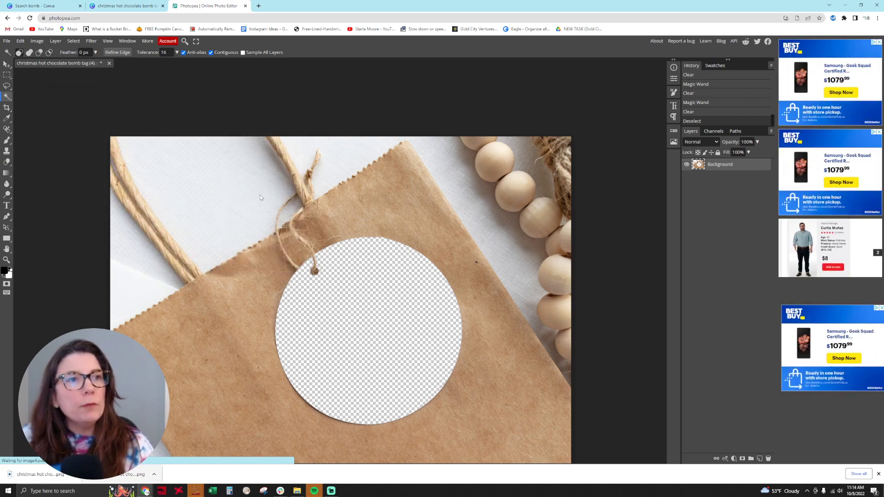
{"action": "left_click", "coordinate": [125, 5]}
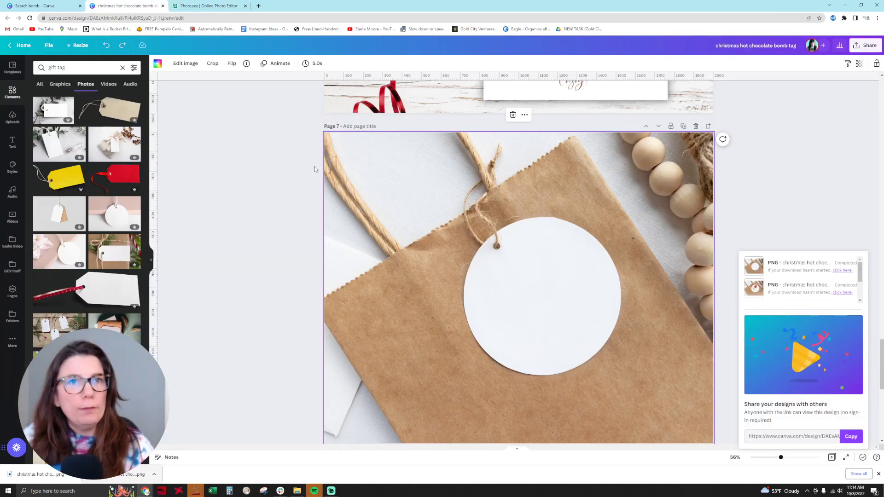
- Add the uploaded cut-out PNG to the blank page and find the 'hot' chocolate bomb tag in Uploads
{"action": "scroll", "scroll_direction": "down", "scroll_amount": 3}
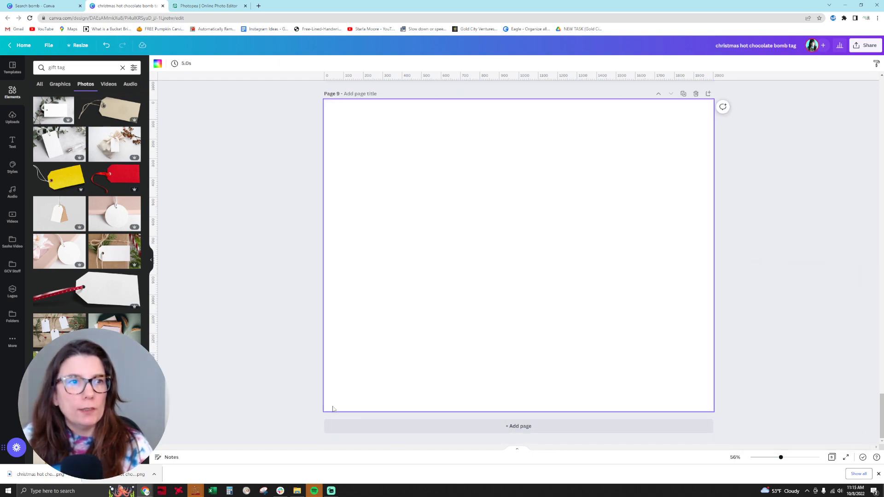
{"action": "left_click", "coordinate": [12, 118]}
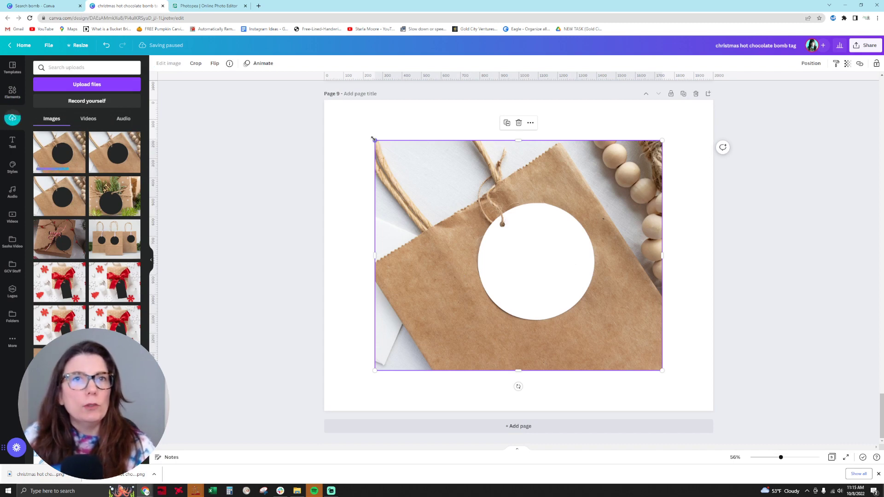
{"action": "left_click", "coordinate": [86, 67]}
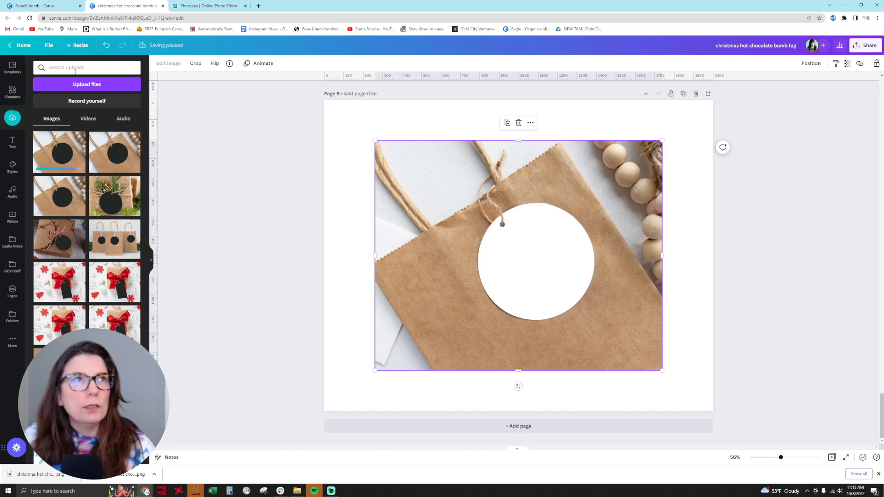
{"action": "type", "text": "hot"}
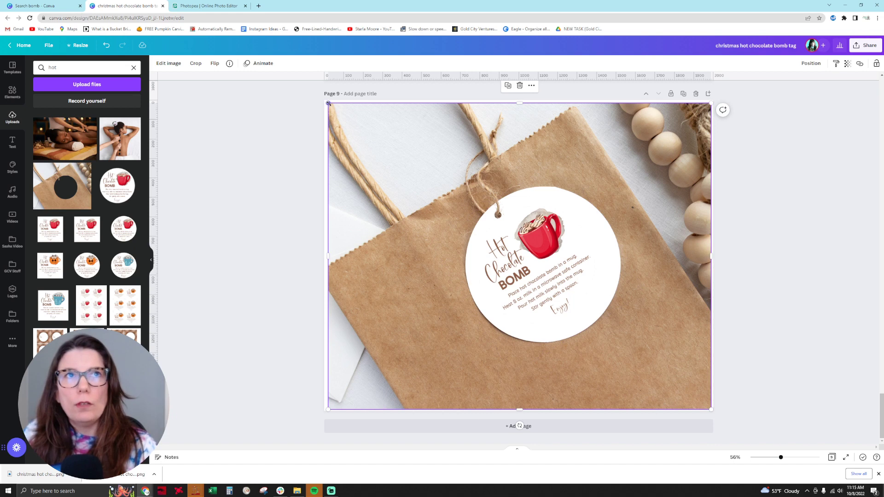
- Resize and tilt the tag behind the twine to fill the bag's circle, then stretch the bag photo to cover the page
{"action": "left_click", "coordinate": [275, 185]}
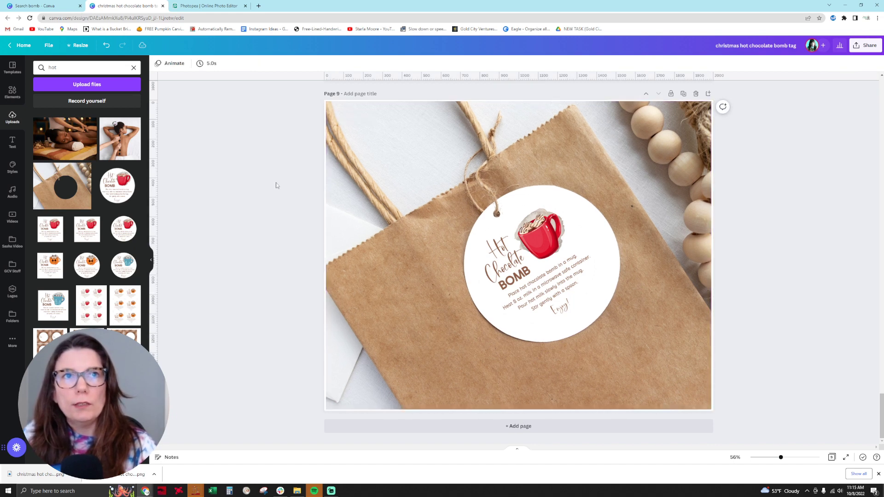
{"action": "left_click", "coordinate": [387, 259]}
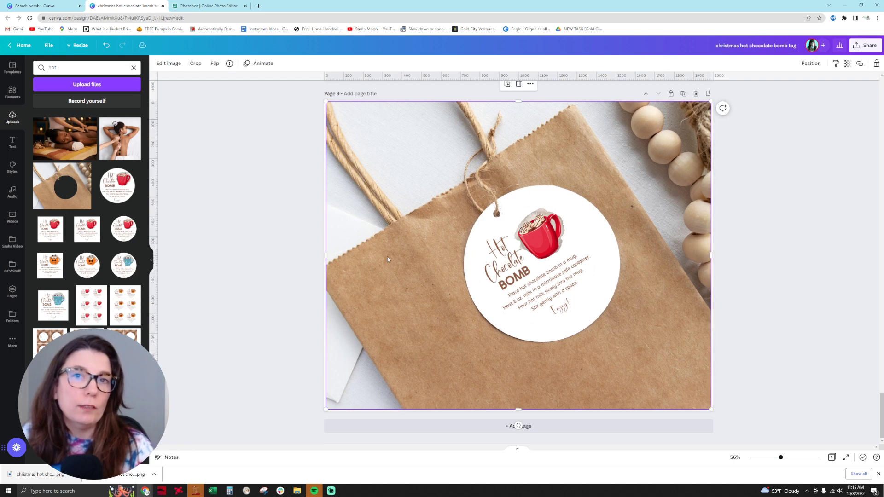
{"action": "left_click", "coordinate": [535, 266]}
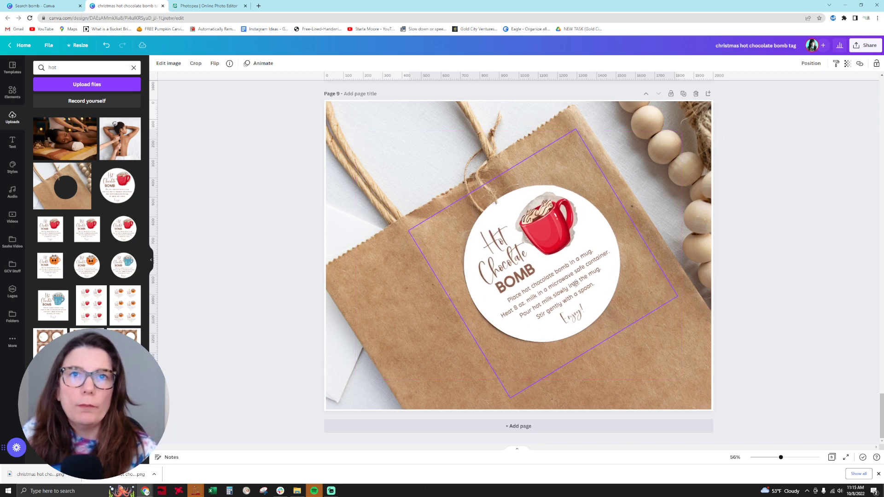
{"action": "left_click", "coordinate": [810, 64]}
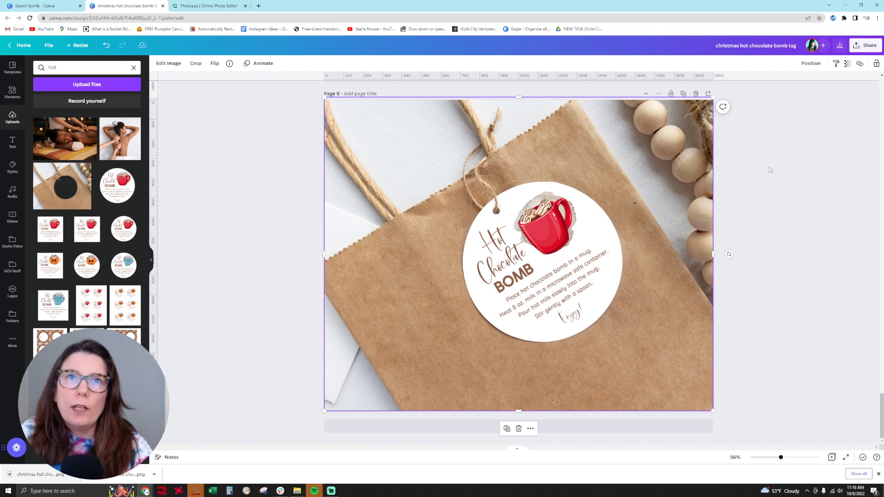
{"action": "left_click", "coordinate": [770, 169]}
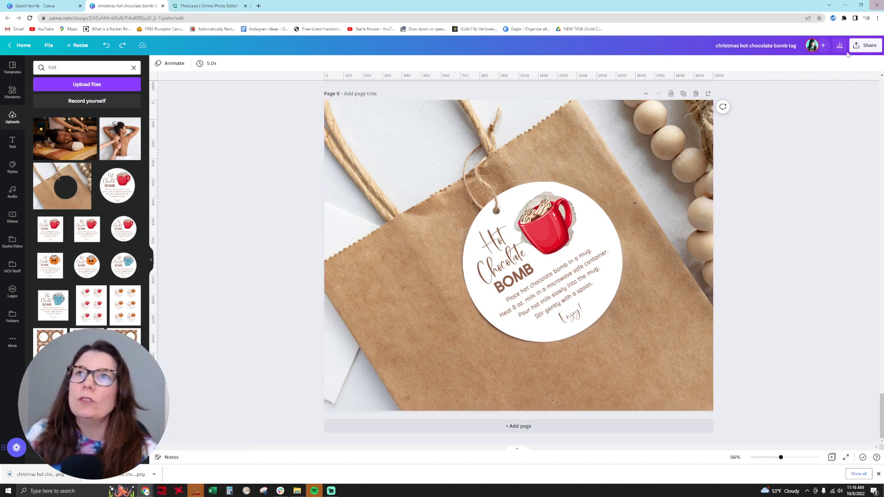
- Download the finished bag mockup as a PNG and view it maximized in the photo viewer
{"action": "left_click", "coordinate": [867, 45]}
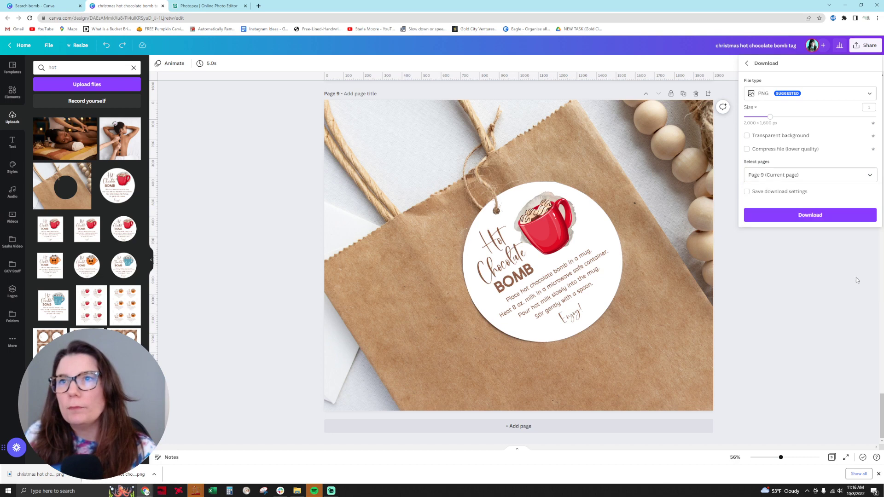
{"action": "left_click", "coordinate": [809, 214]}
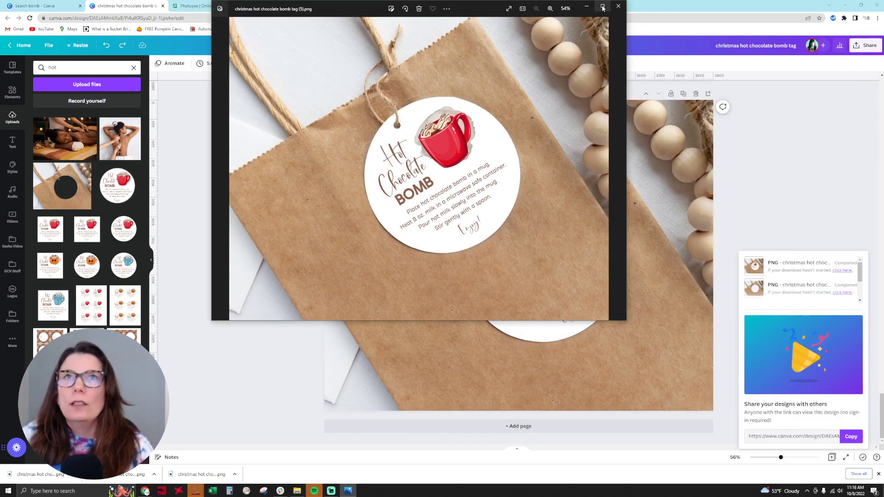
{"action": "left_click", "coordinate": [602, 8]}
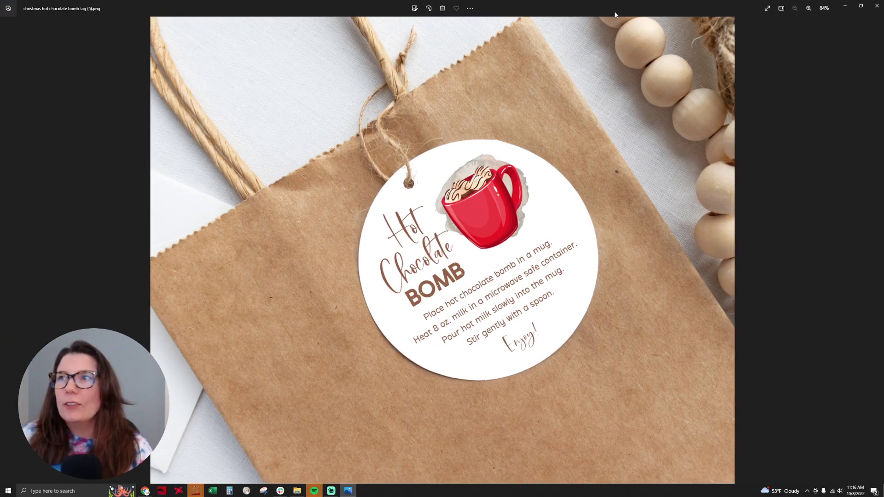